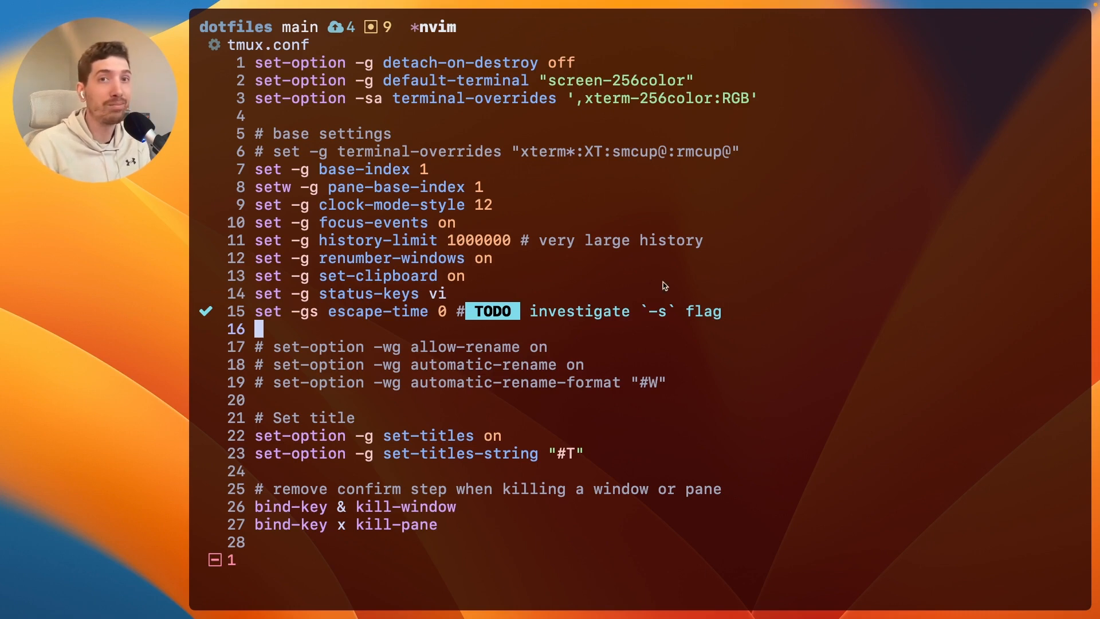
{"action": "mouse_move", "coordinate": [632, 48]}
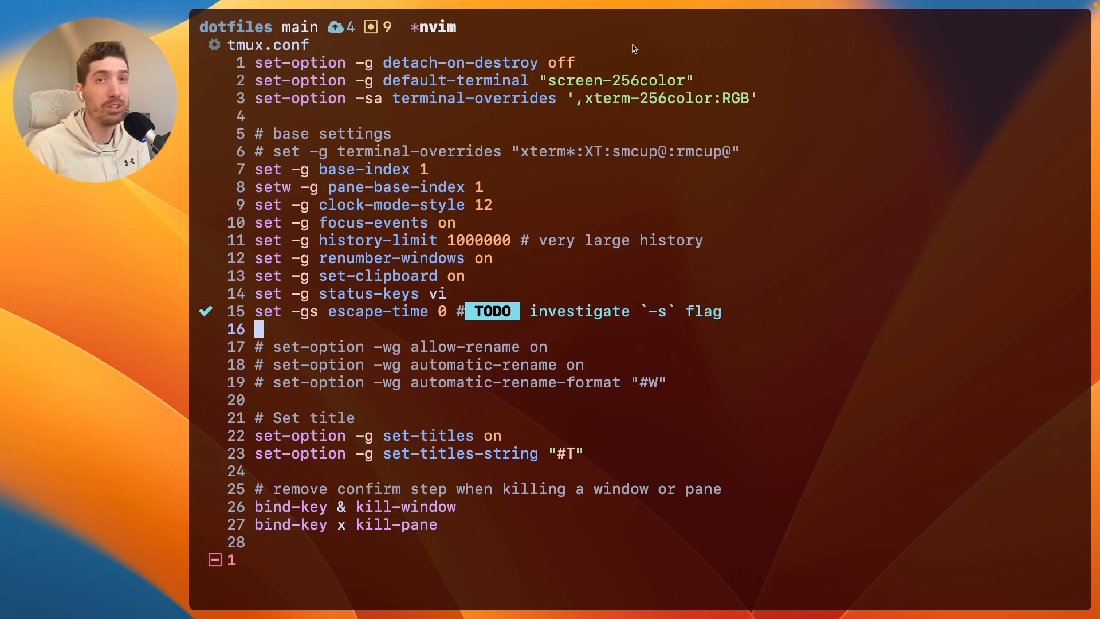
{"action": "mouse_move", "coordinate": [314, 58]}
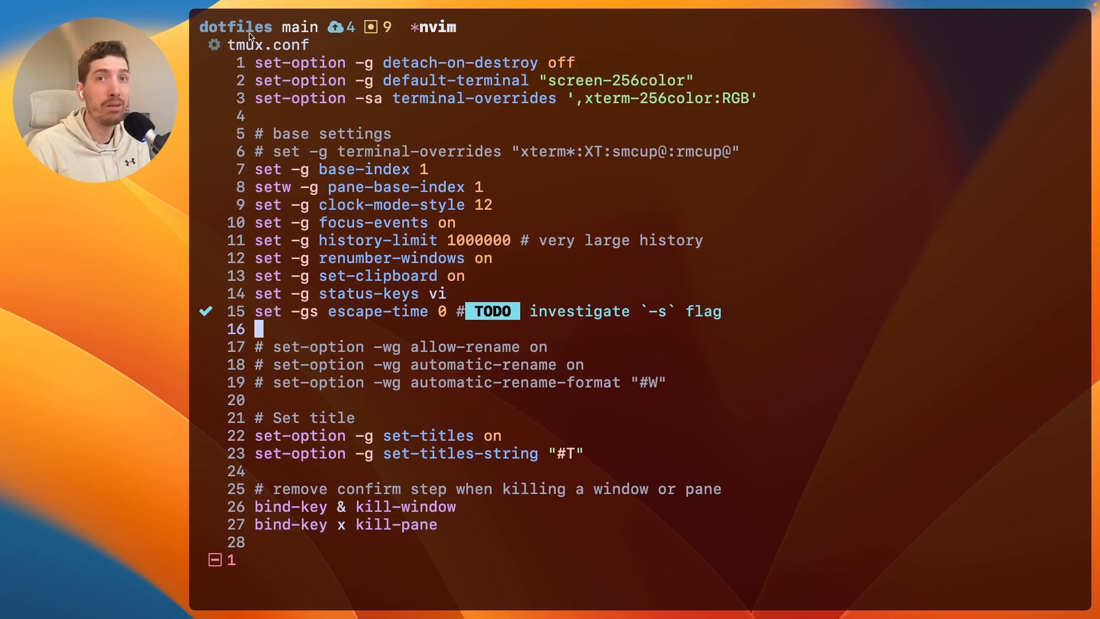
{"action": "mouse_move", "coordinate": [292, 36]}
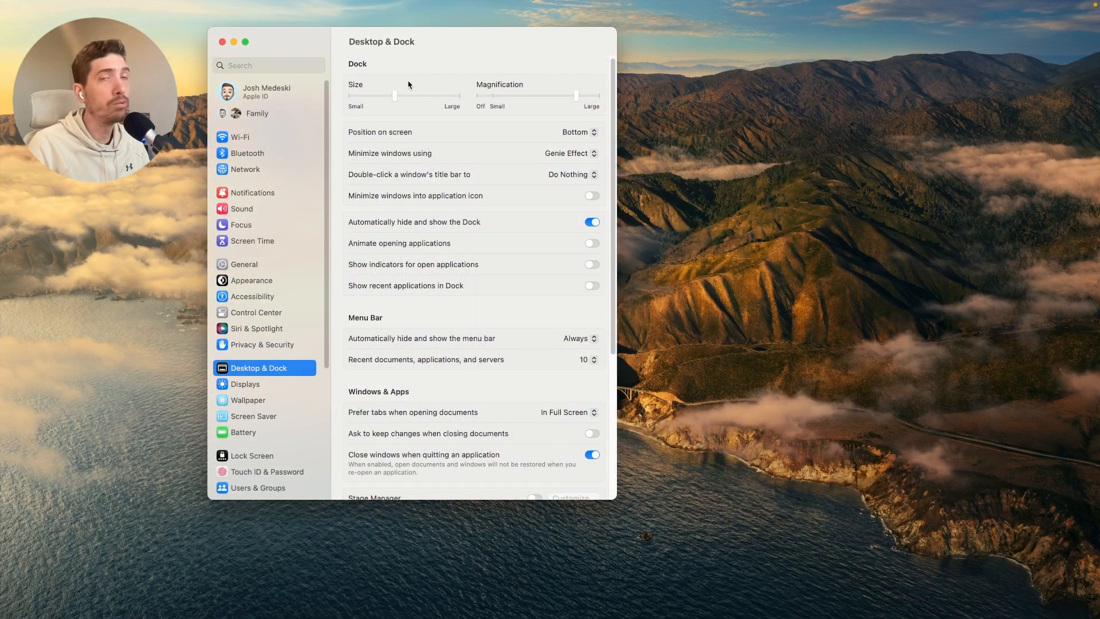
{"action": "mouse_move", "coordinate": [525, 226]}
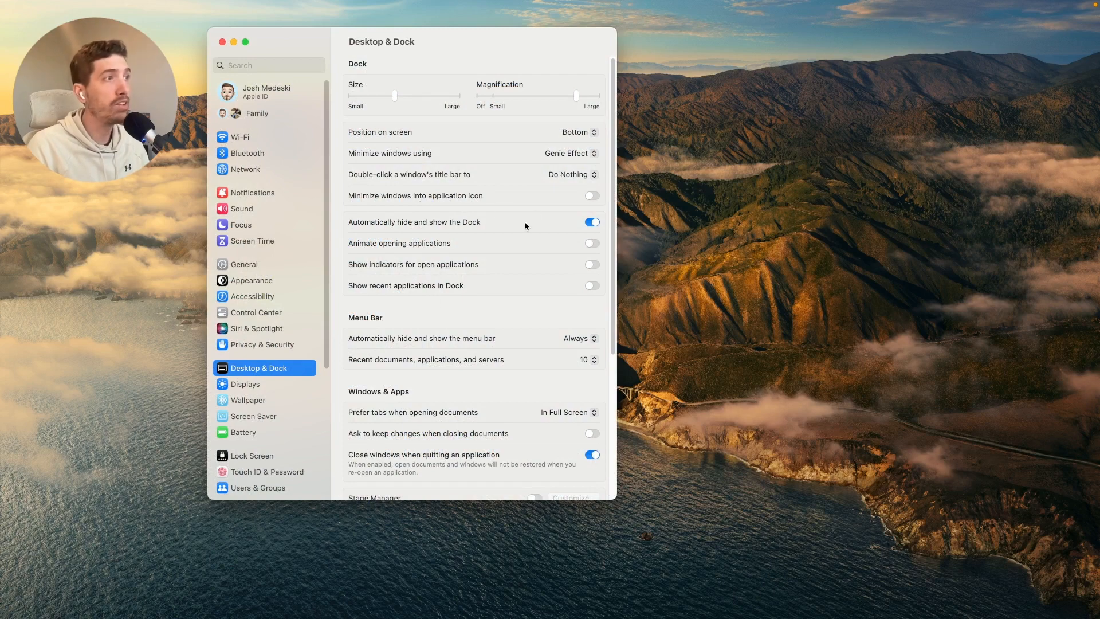
- Untick Dock auto-hide, set its position to Right, then re-enable auto-hide
{"action": "left_click", "coordinate": [591, 221]}
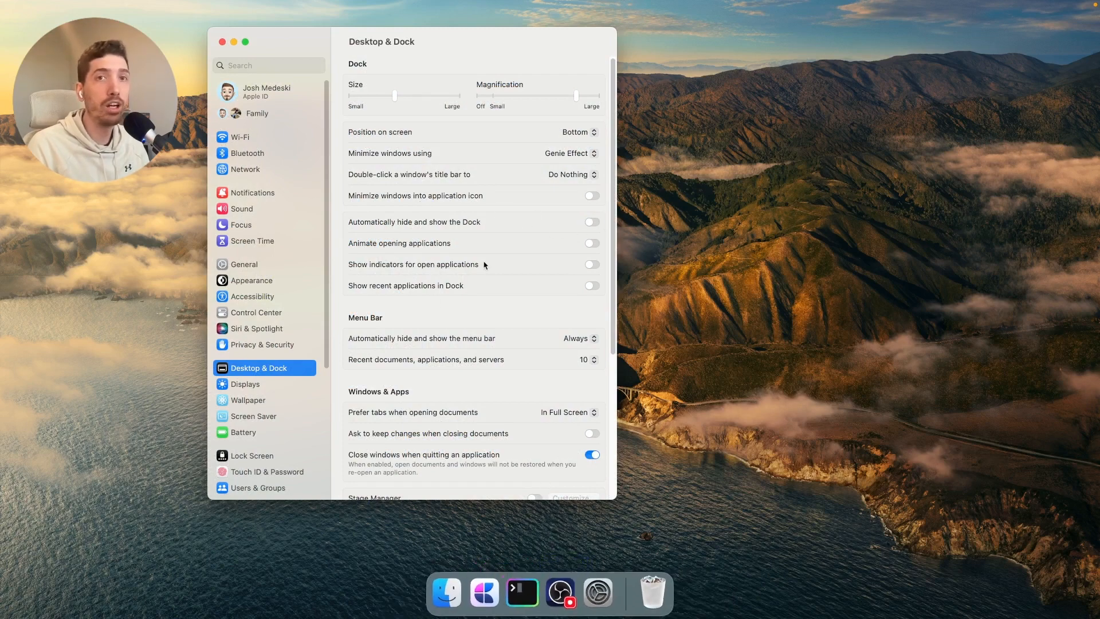
{"action": "mouse_move", "coordinate": [240, 337]}
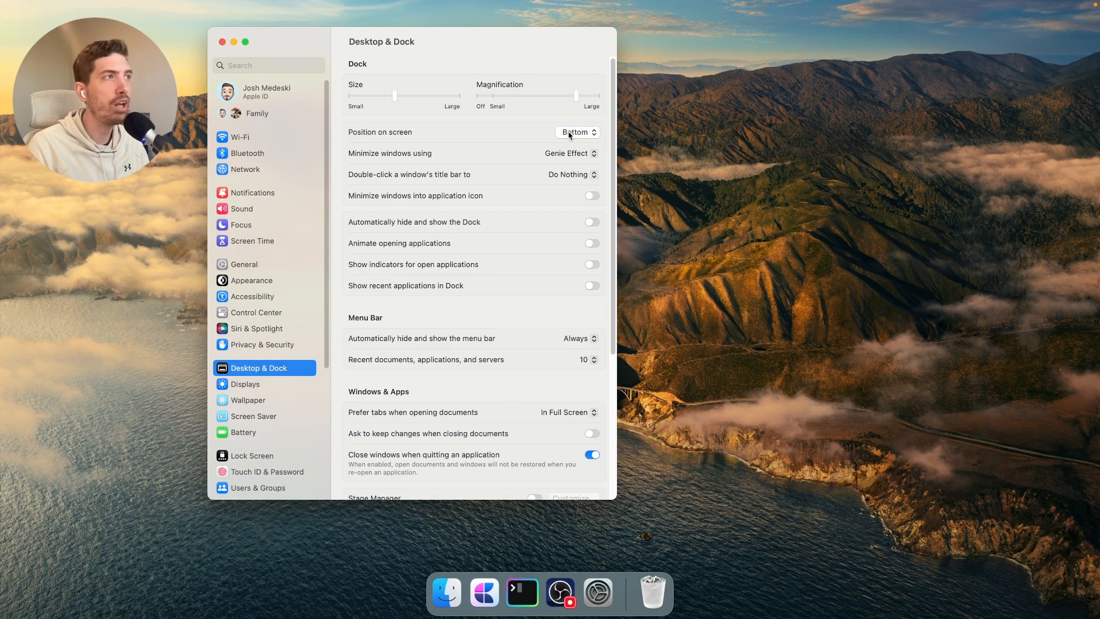
{"action": "left_click", "coordinate": [577, 132]}
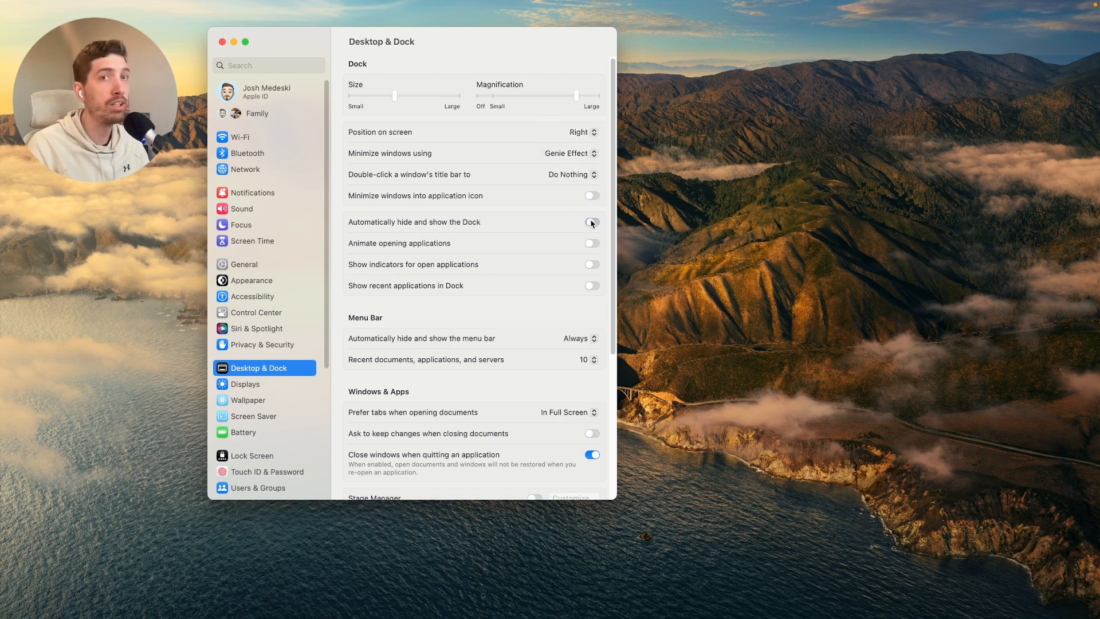
{"action": "left_click", "coordinate": [591, 221]}
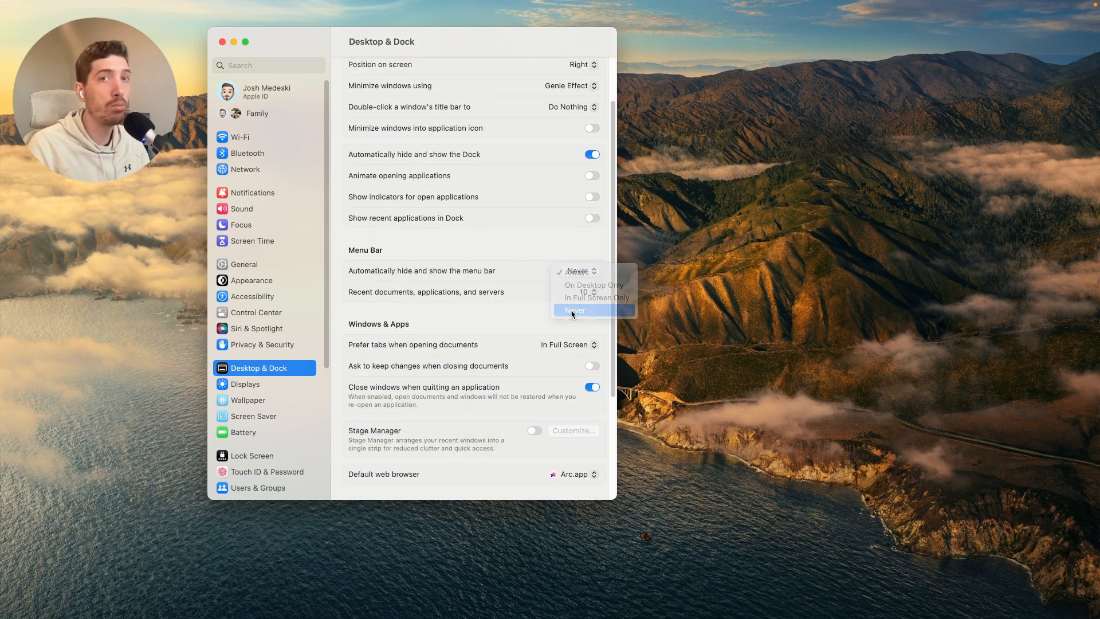
- Set the menu bar auto-hide to Never, then back to Always
{"action": "left_click", "coordinate": [574, 311]}
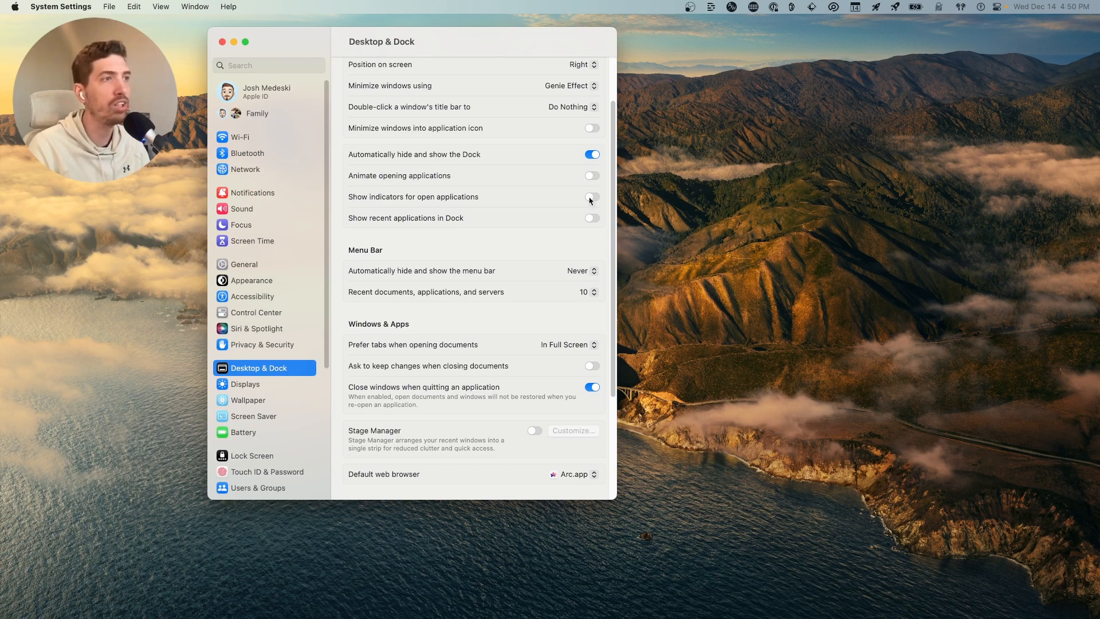
{"action": "left_click", "coordinate": [578, 271]}
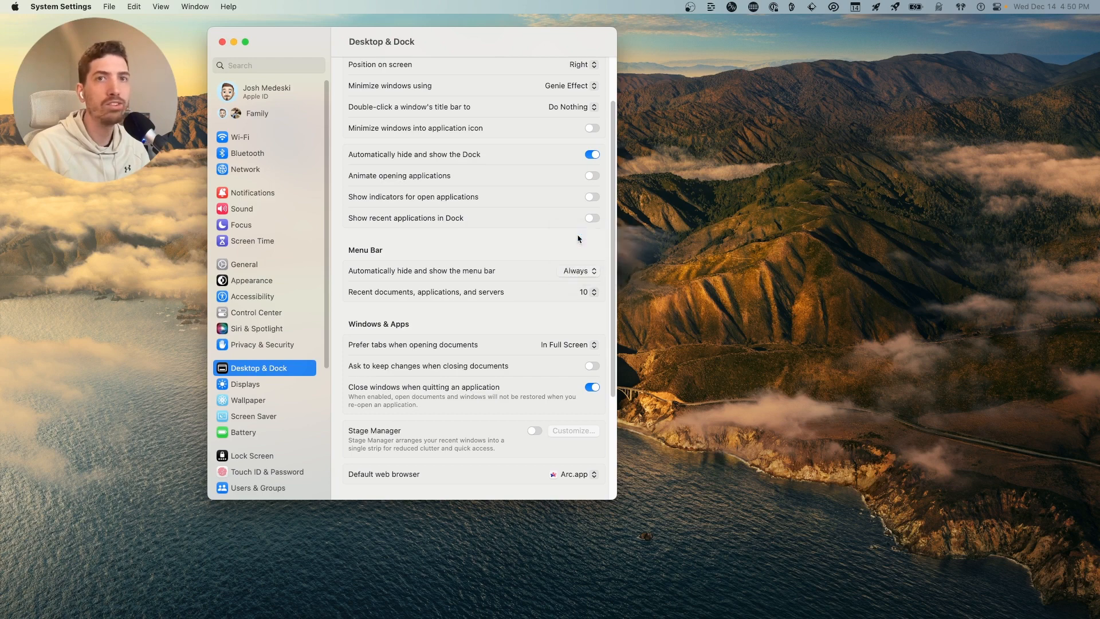
{"action": "mouse_move", "coordinate": [386, 152]}
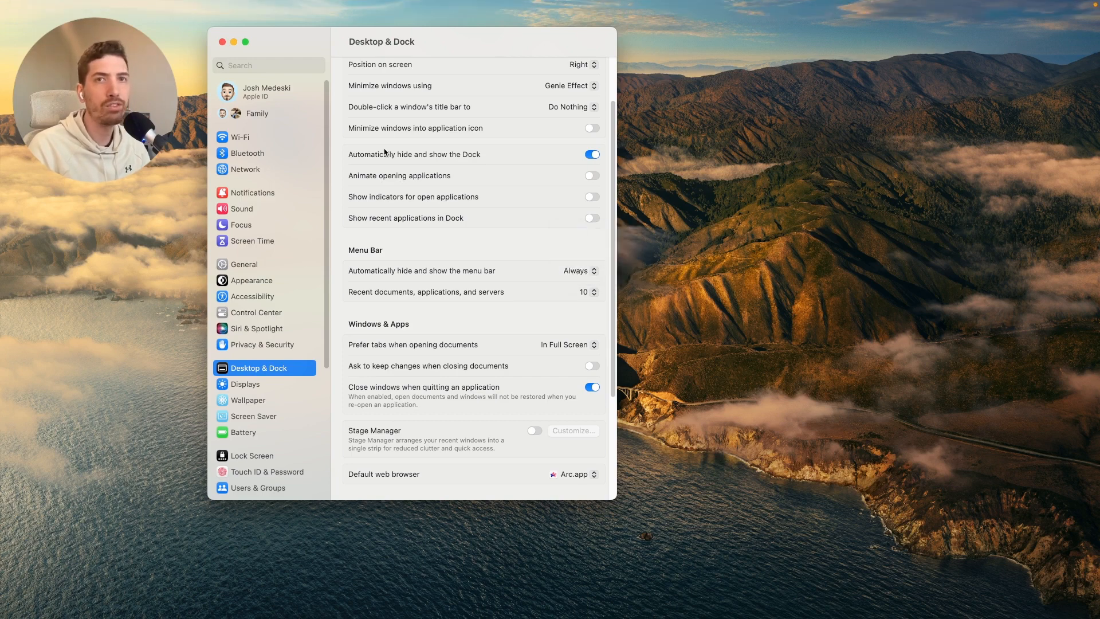
{"action": "mouse_move", "coordinate": [280, 124]}
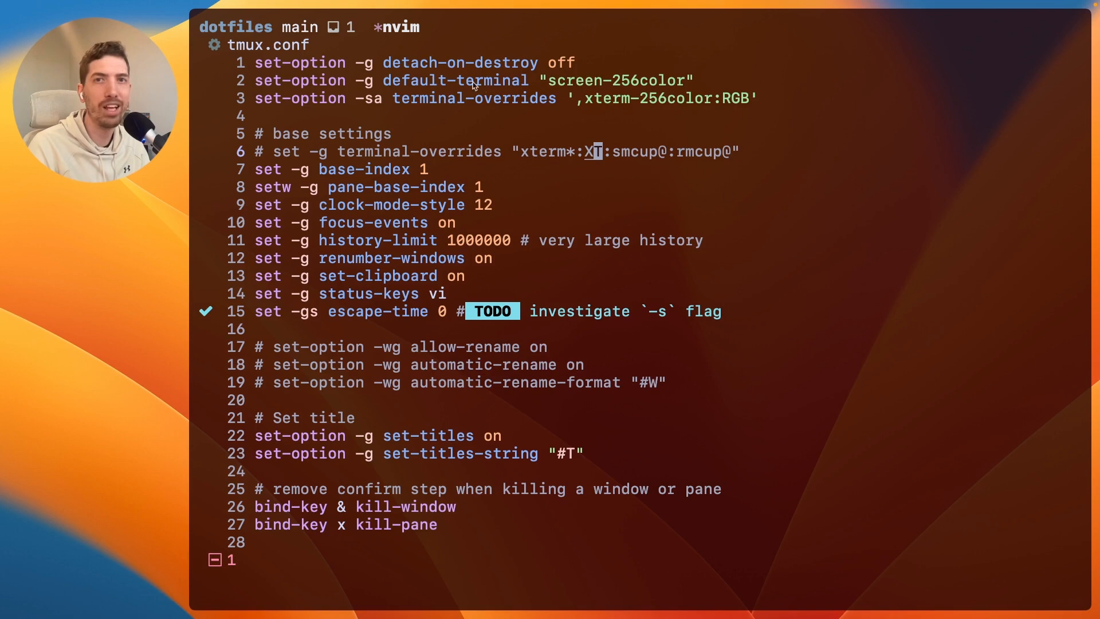
{"action": "mouse_move", "coordinate": [837, 225]}
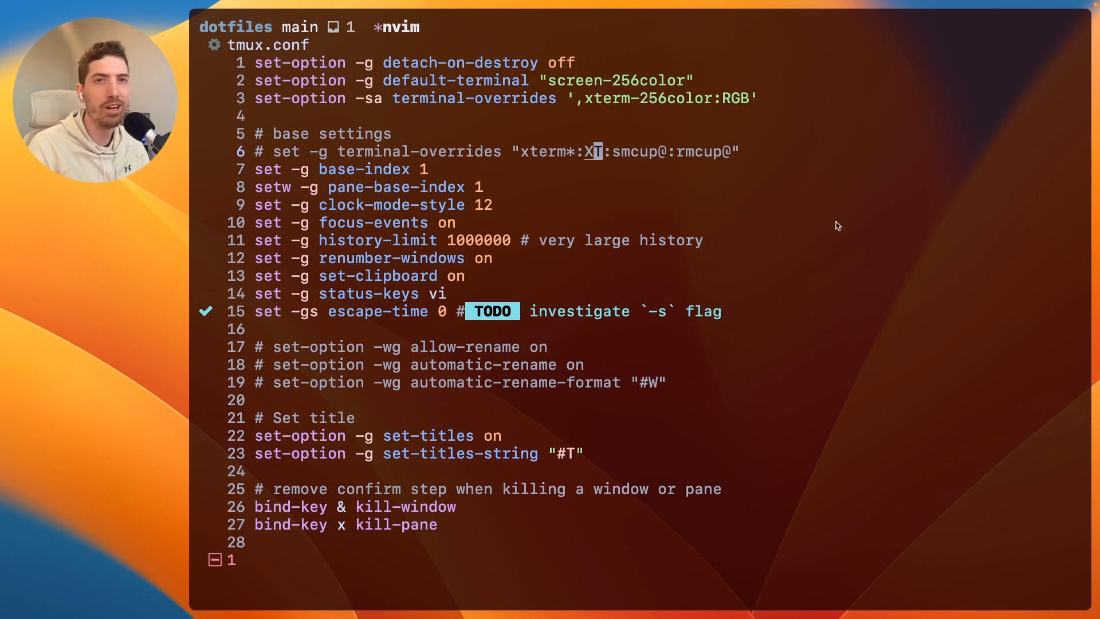